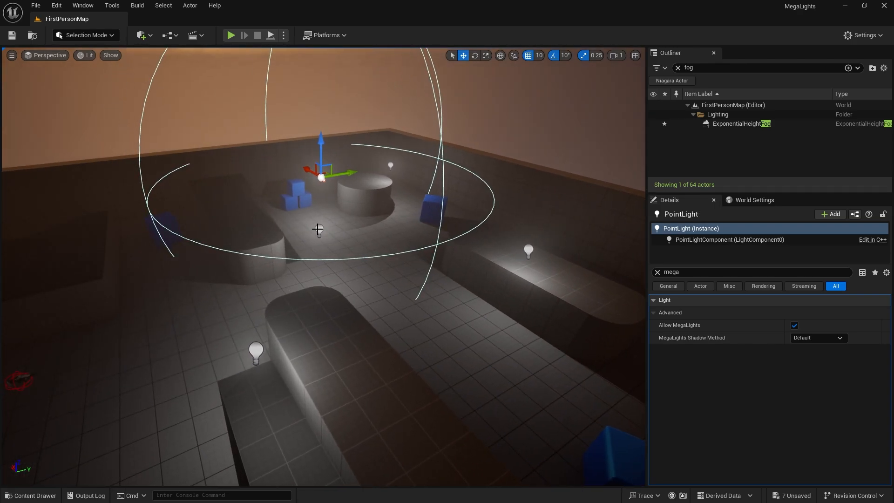
Step: Tick MegaLights in Project Settings, confirm Ray Traced Shadows is on, and clear the search
click(88, 55)
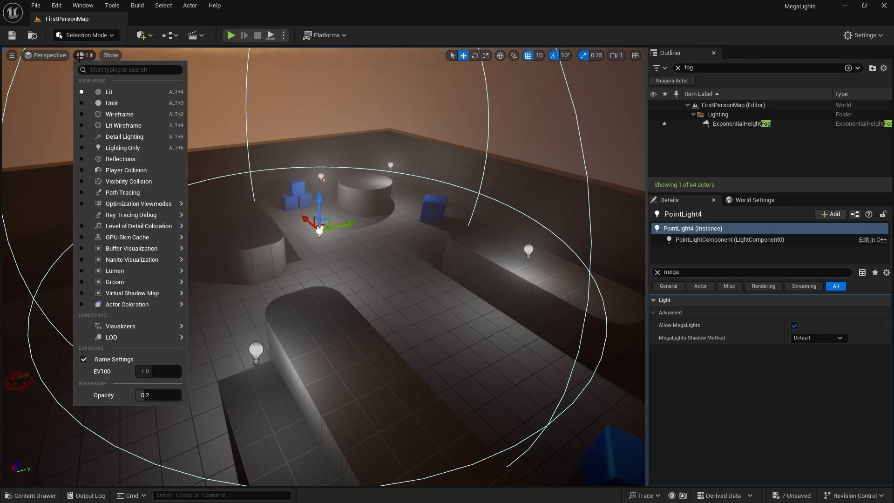
mouse_move(123, 193)
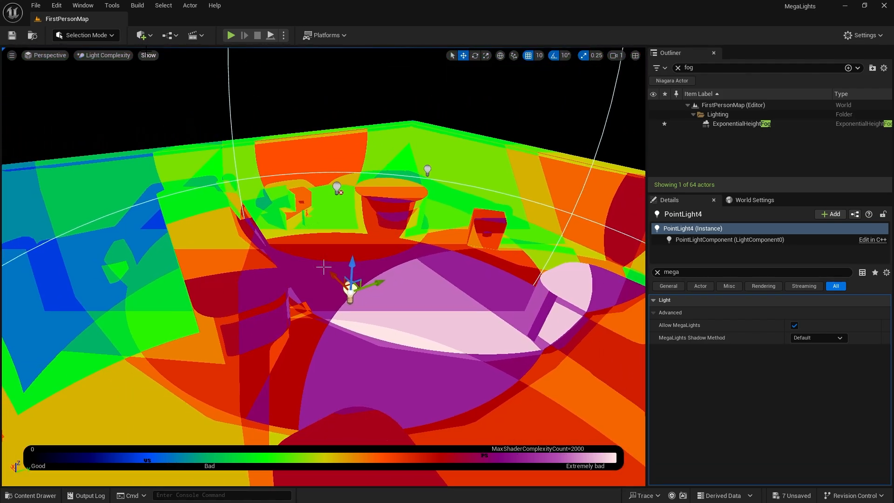
click(103, 55)
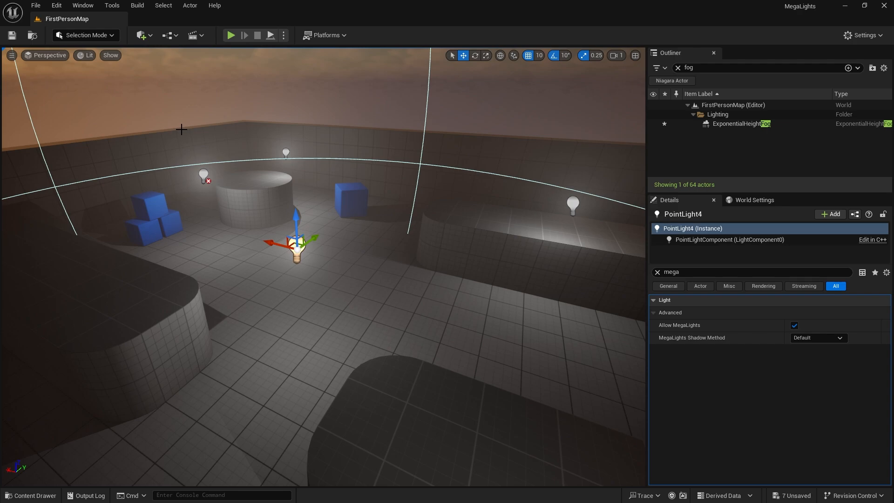
mouse_move(217, 126)
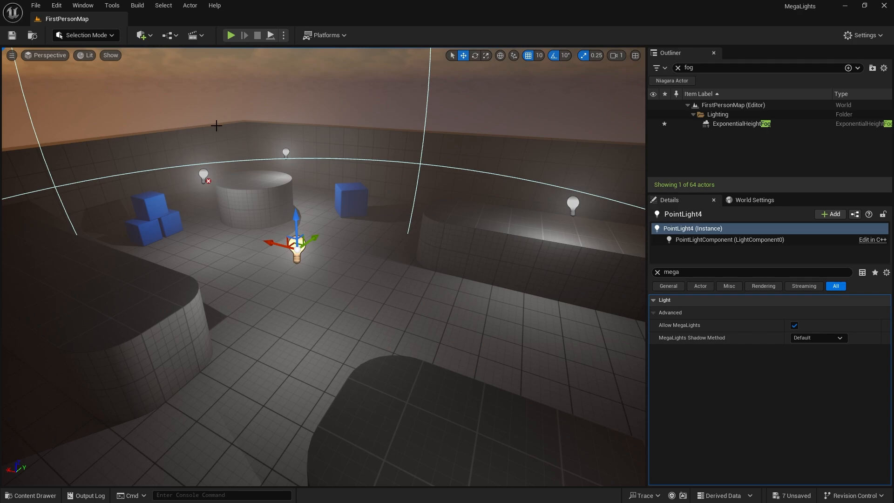
mouse_move(318, 124)
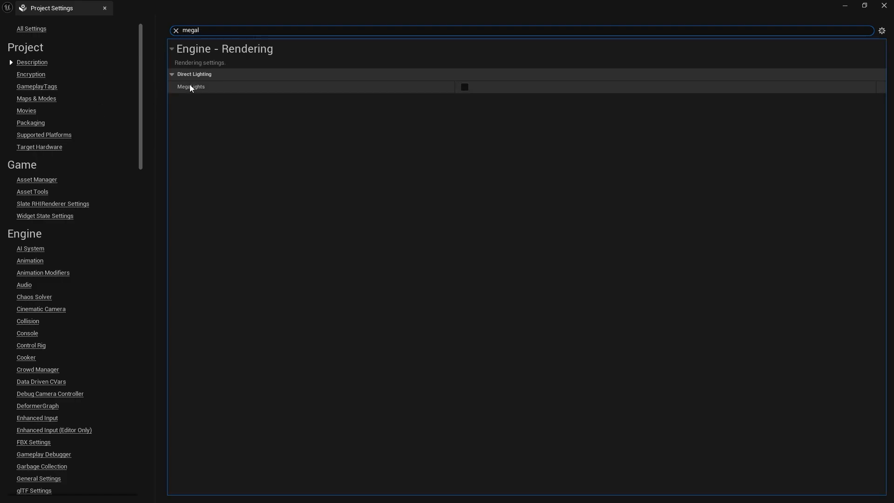
click(464, 86)
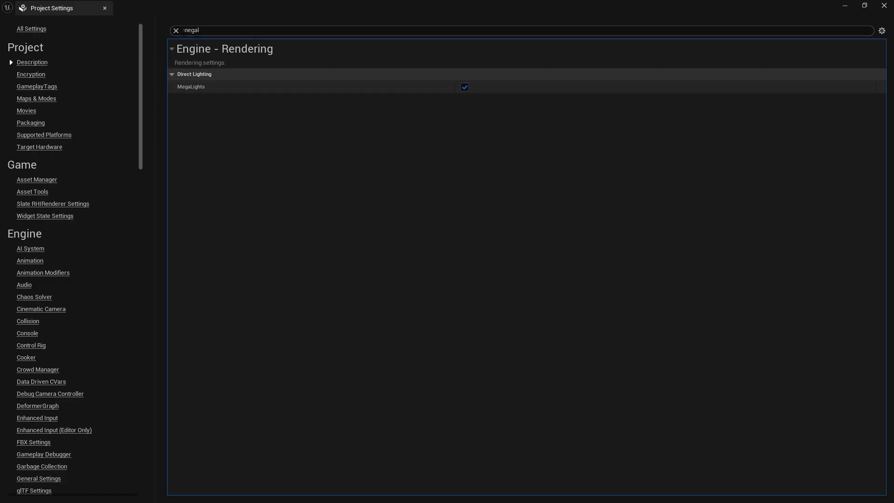
text(raytra)
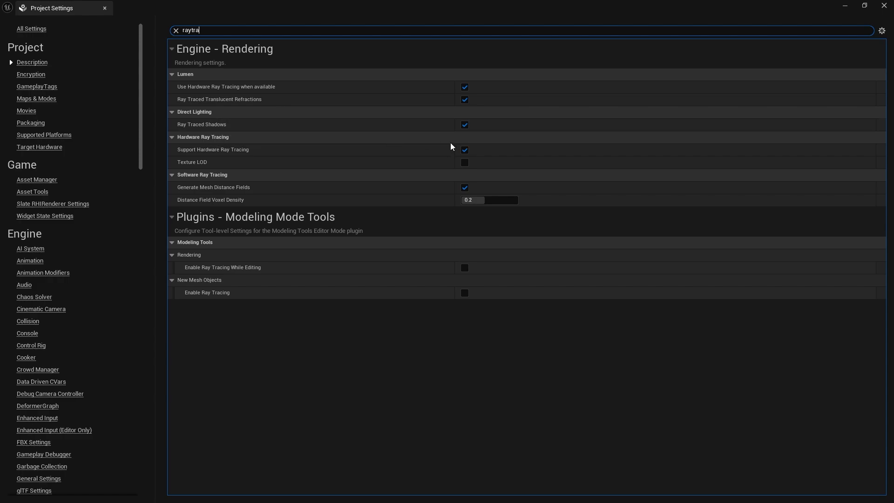
mouse_move(319, 131)
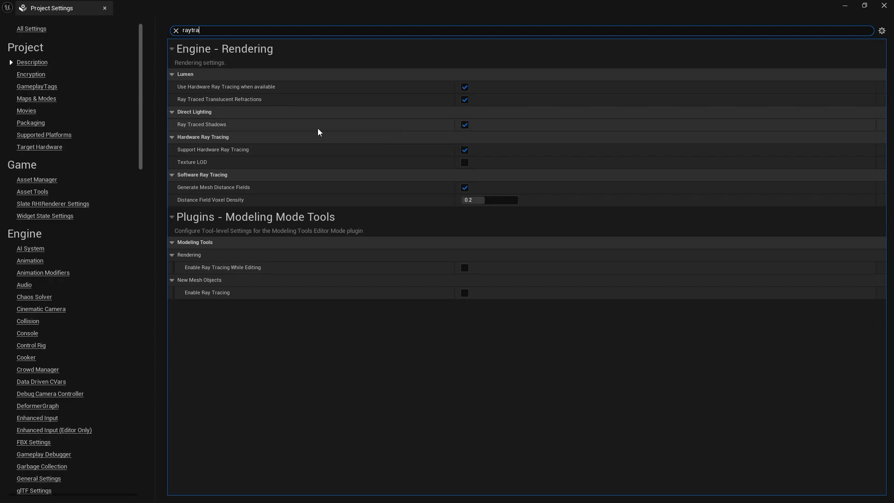
mouse_move(245, 172)
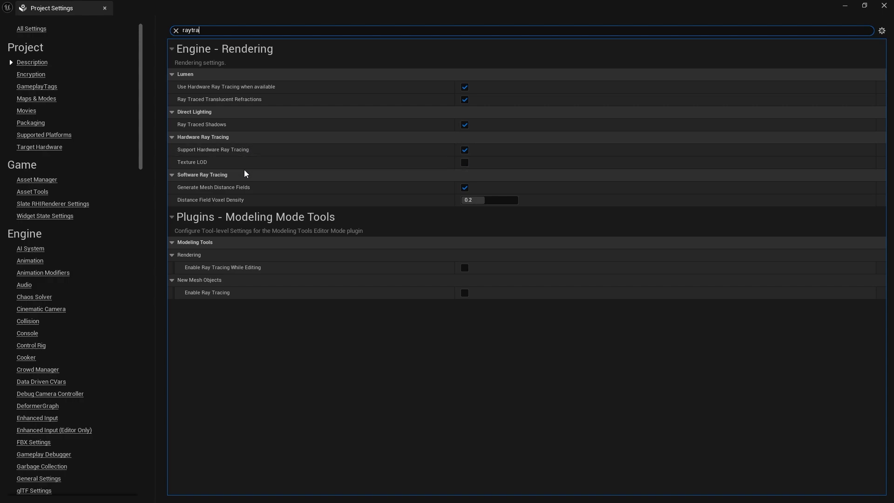
mouse_move(465, 150)
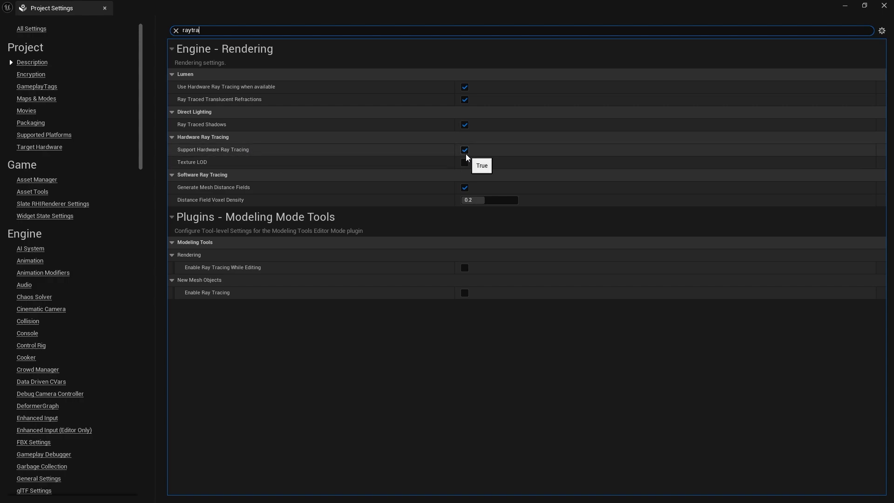
click(175, 30)
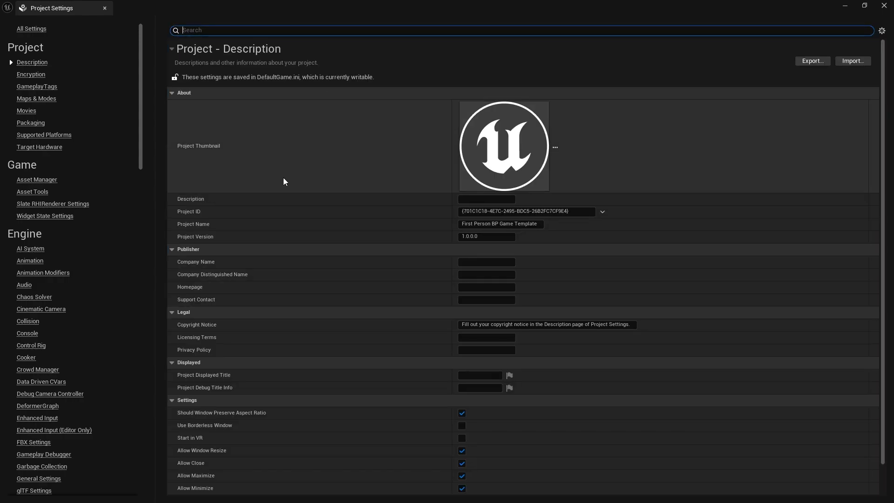
mouse_move(73, 426)
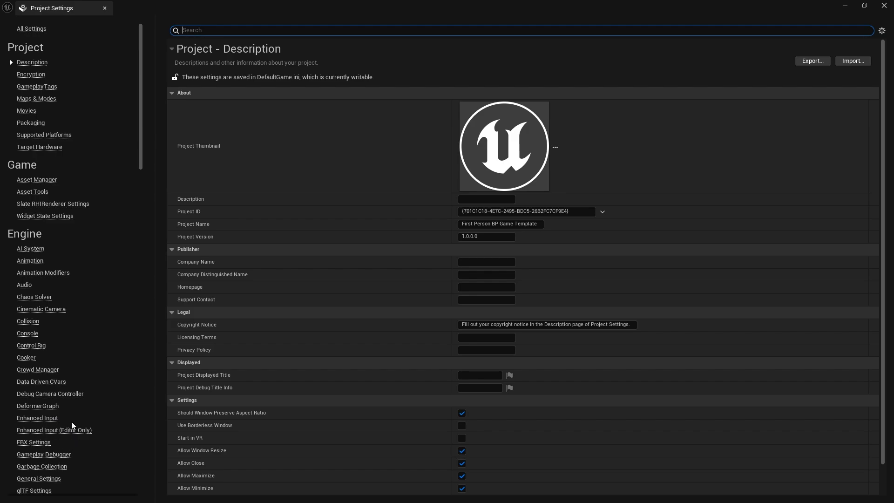
Step: Set Direct Lighting's Shadow Map Method to Shadow Maps and close Project Settings
scroll(down, 3)
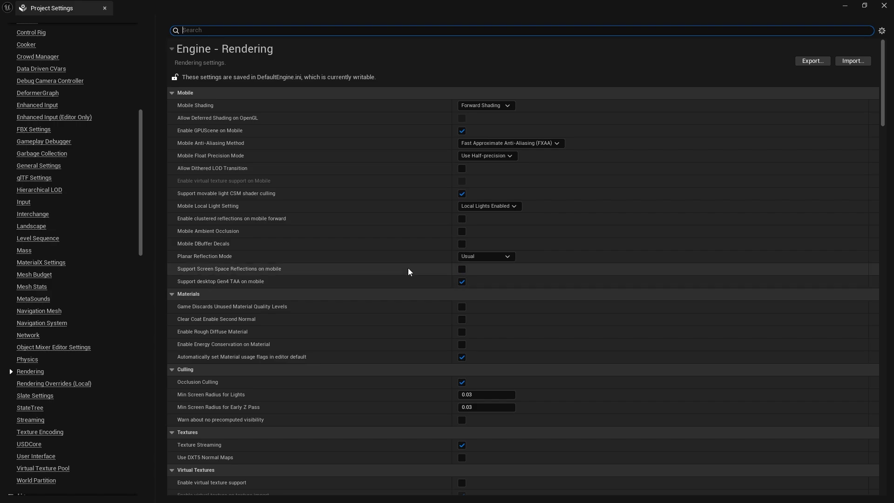
scroll(down, 3)
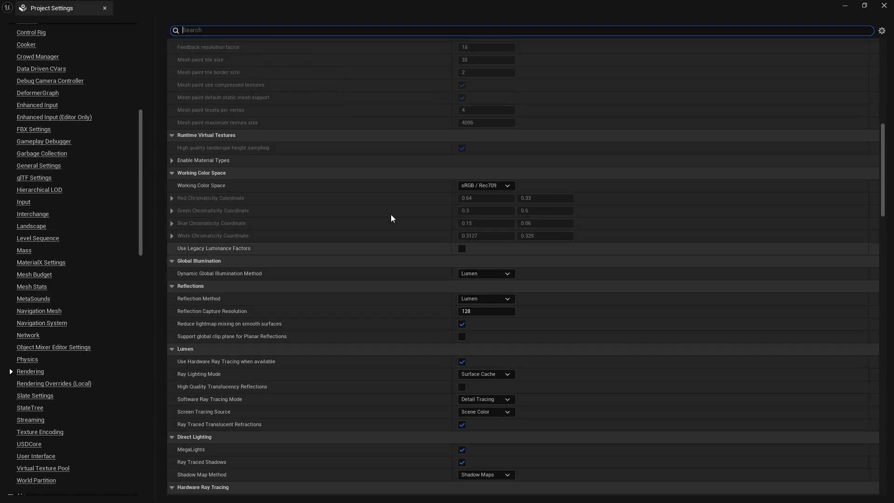
scroll(down, 3)
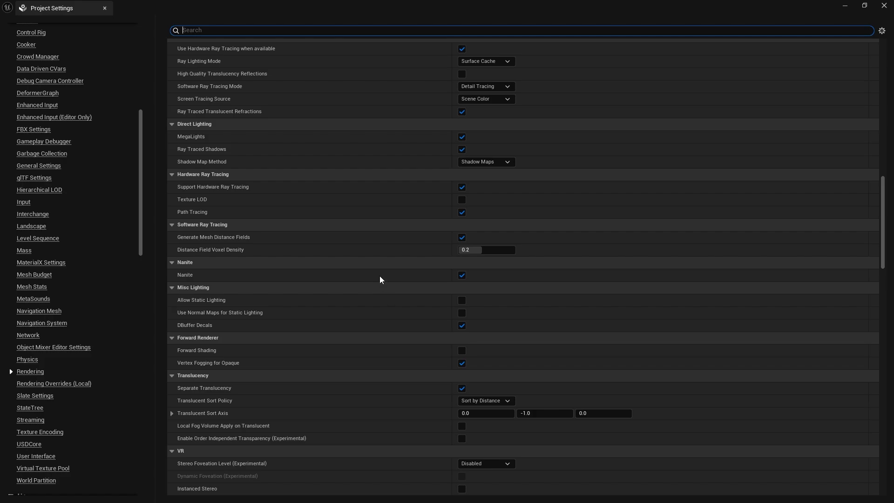
click(486, 161)
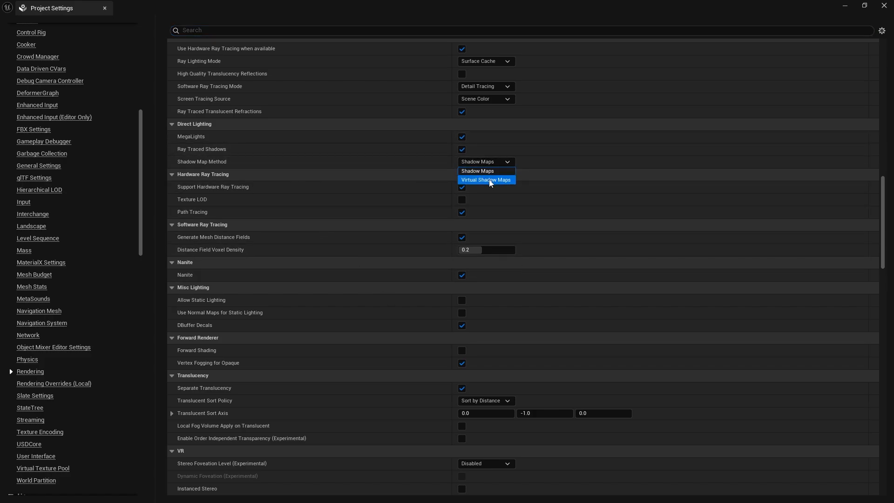
mouse_move(490, 182)
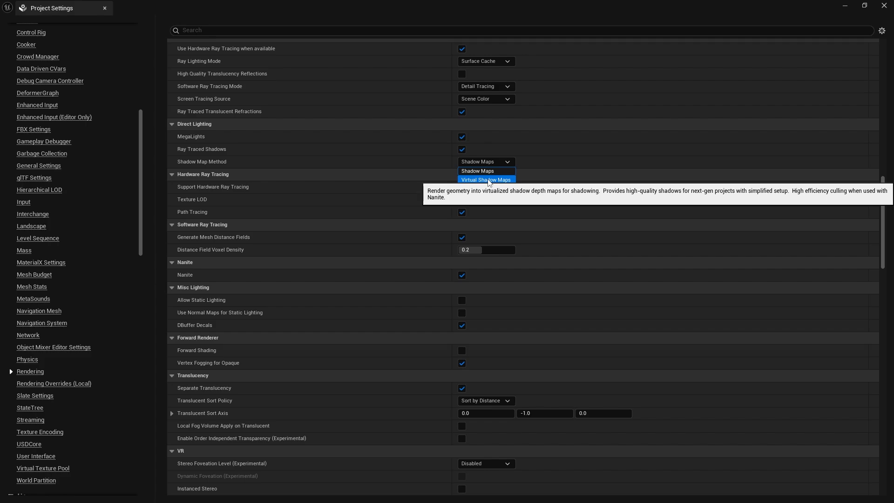
mouse_move(483, 177)
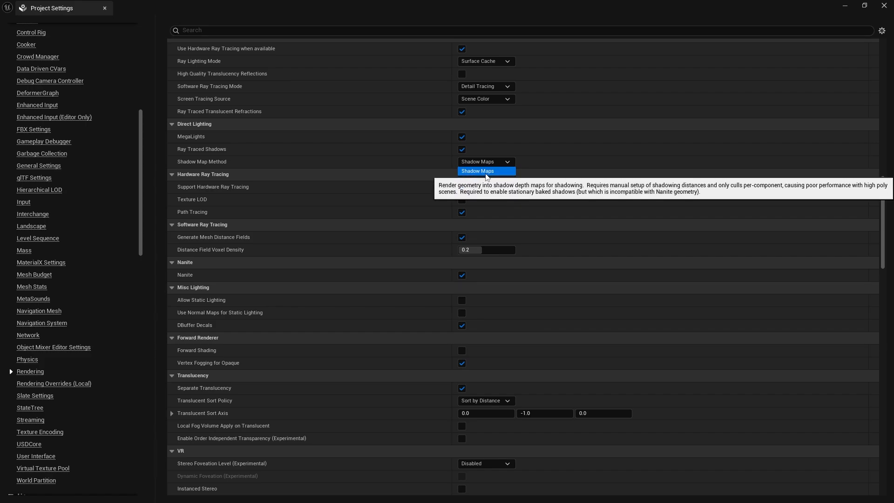
mouse_move(483, 175)
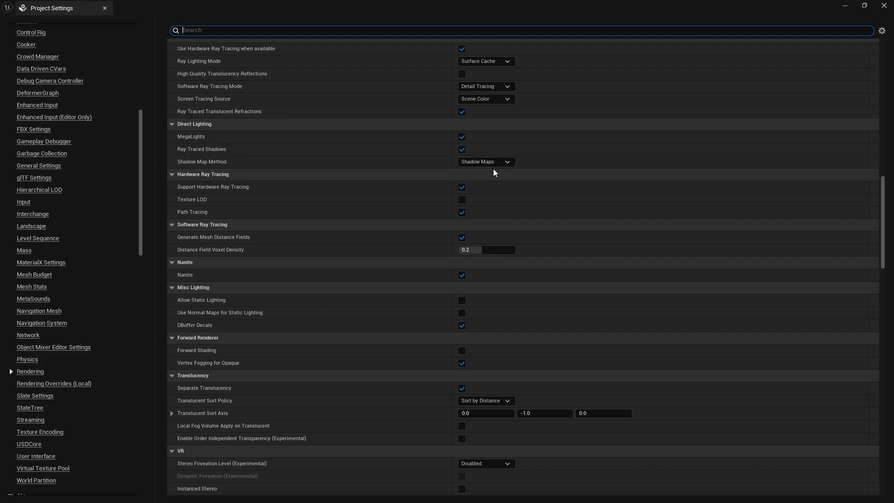
mouse_move(367, 145)
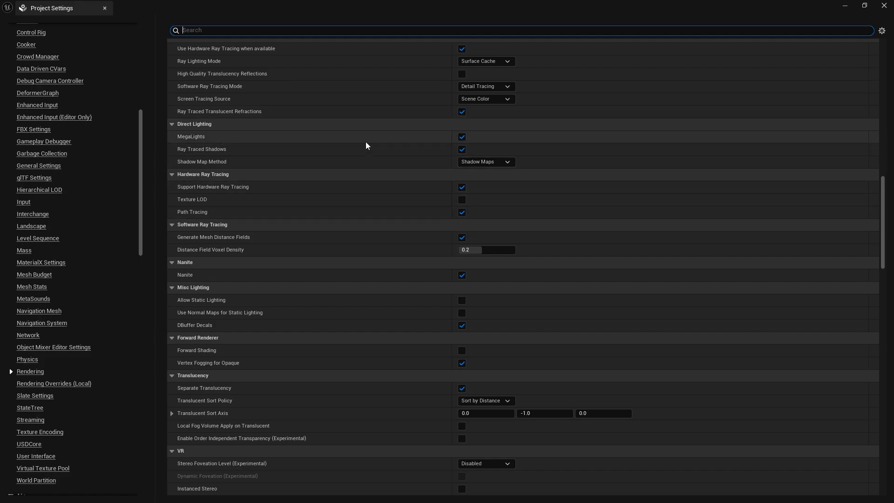
mouse_move(191, 143)
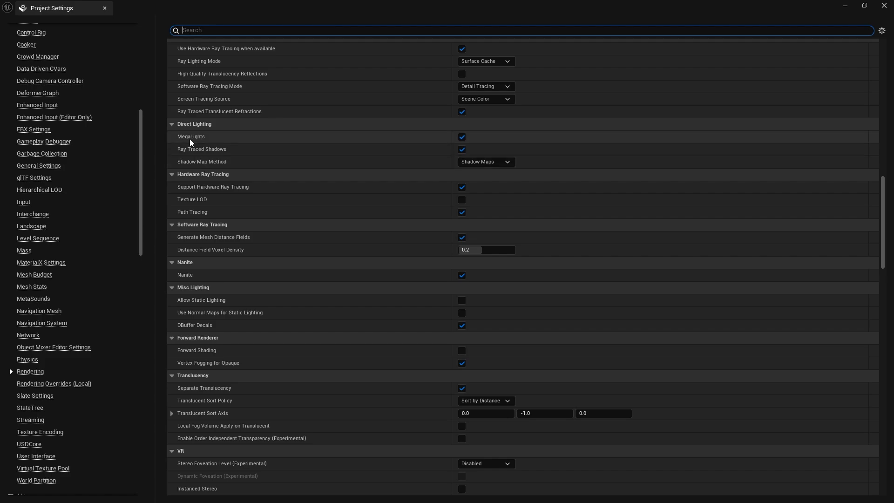
mouse_move(469, 166)
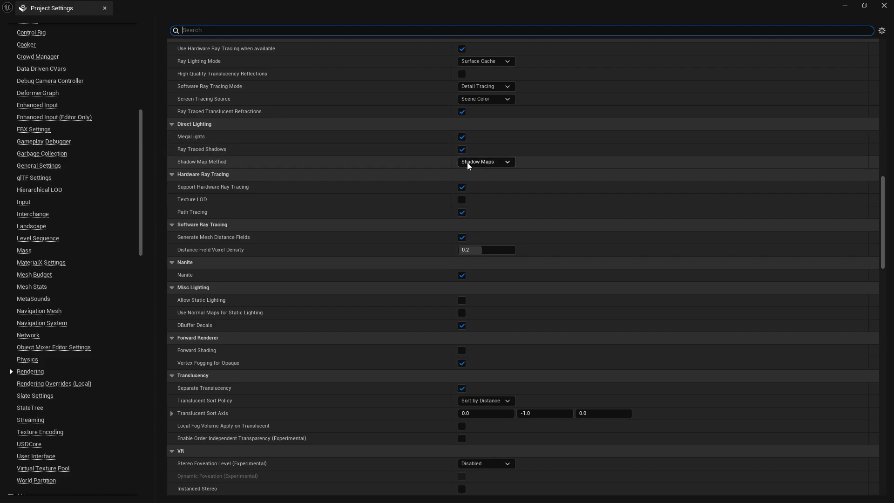
click(486, 162)
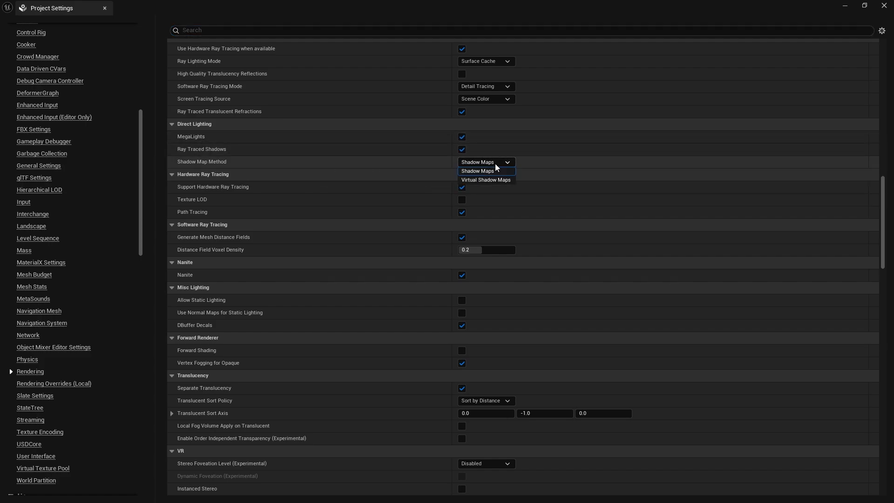
click(477, 170)
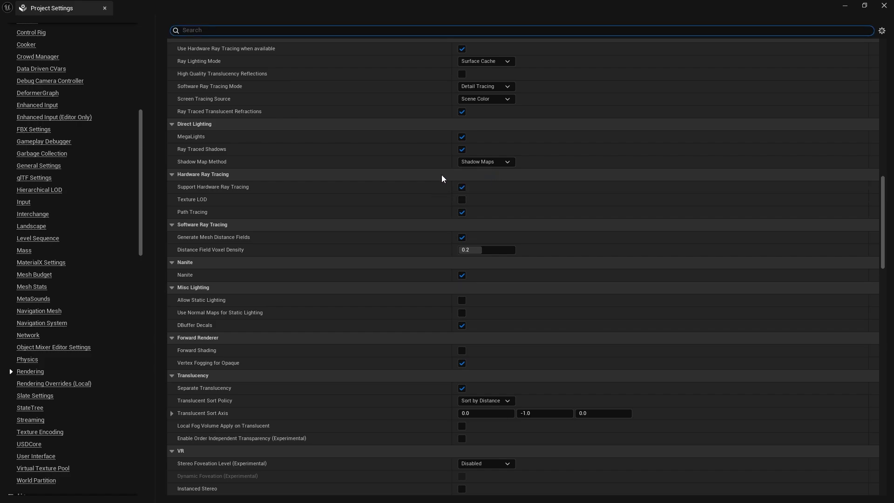
mouse_move(883, 7)
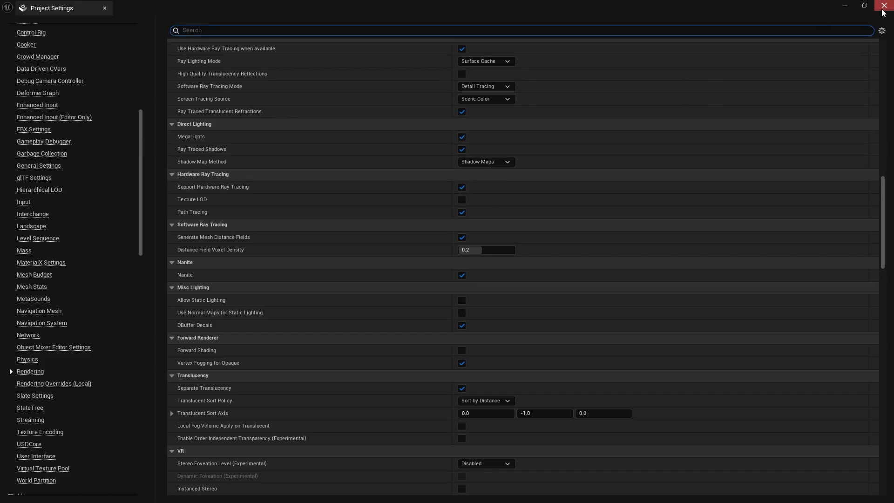
click(884, 5)
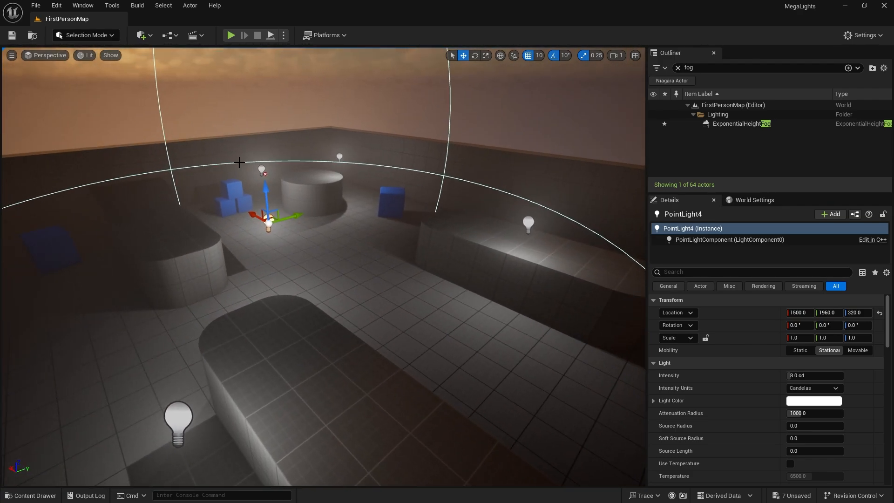
Step: Inspect the point lights in Light Complexity view, then return the viewport to Lit
click(88, 55)
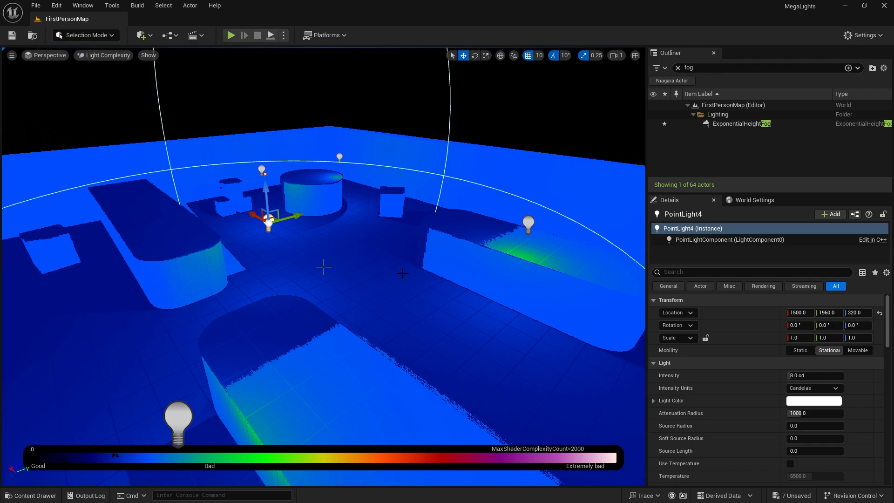
mouse_move(398, 253)
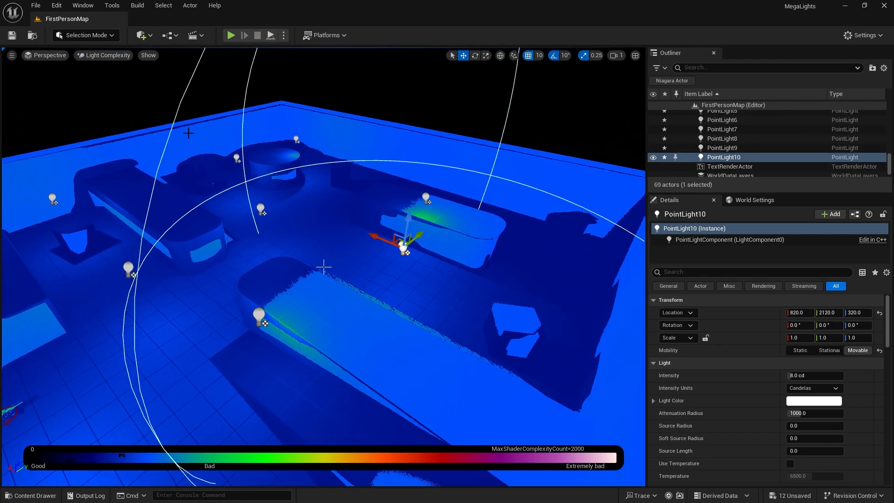
click(106, 55)
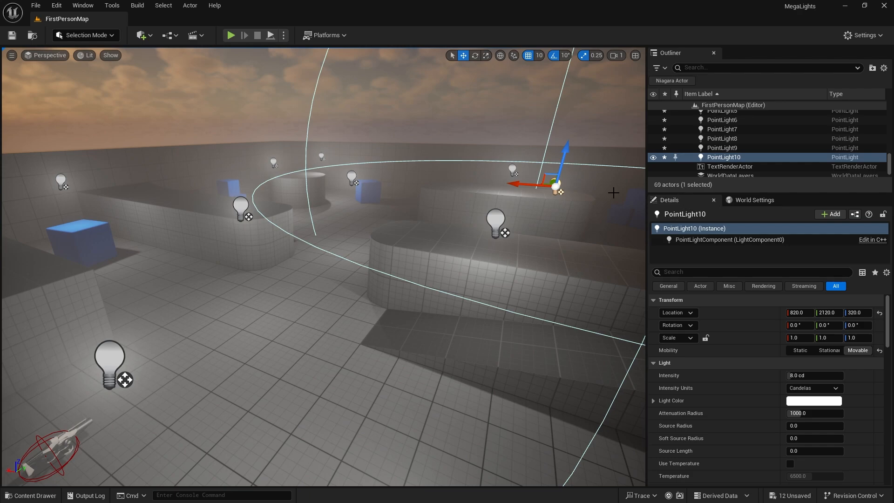
click(752, 272)
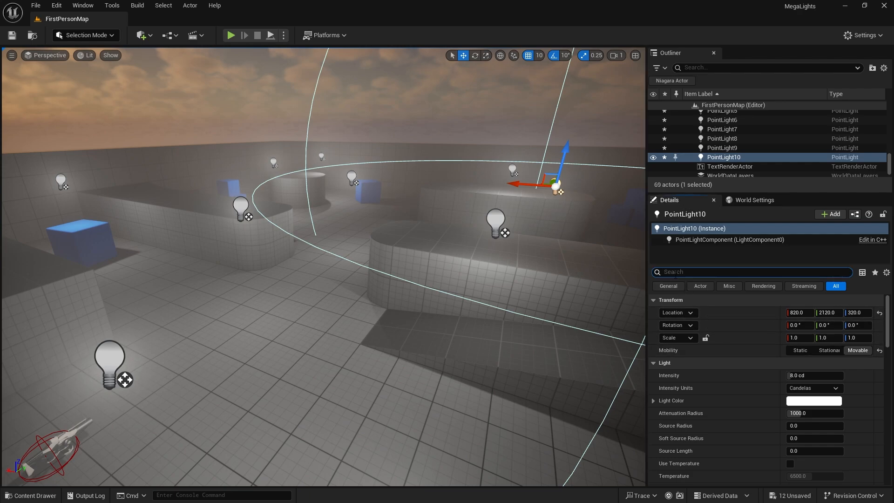
text(mega)
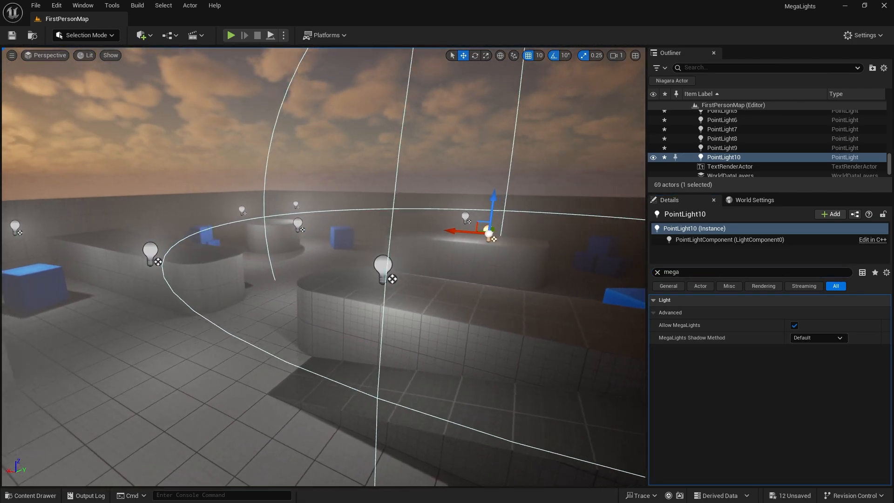
click(86, 35)
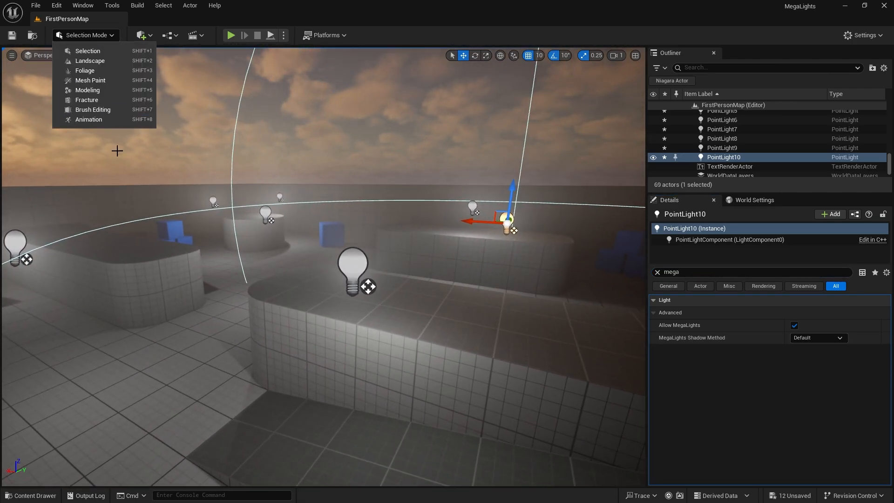
click(141, 36)
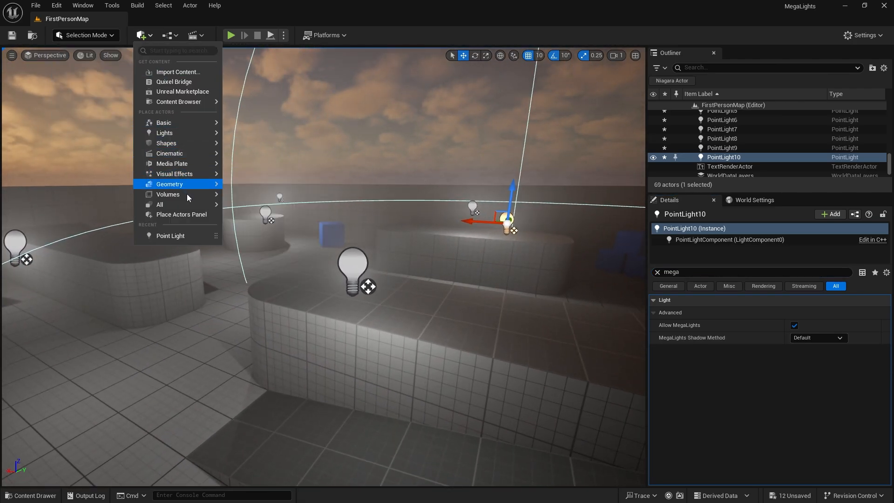
click(396, 266)
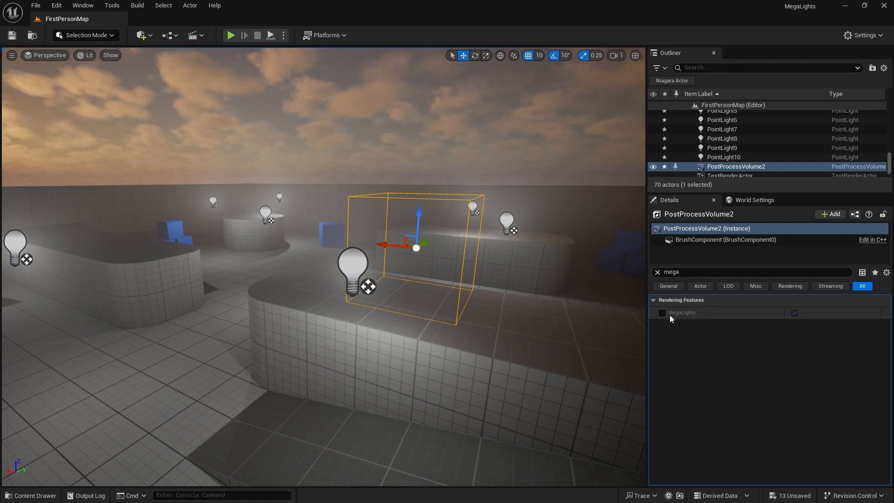
click(657, 272)
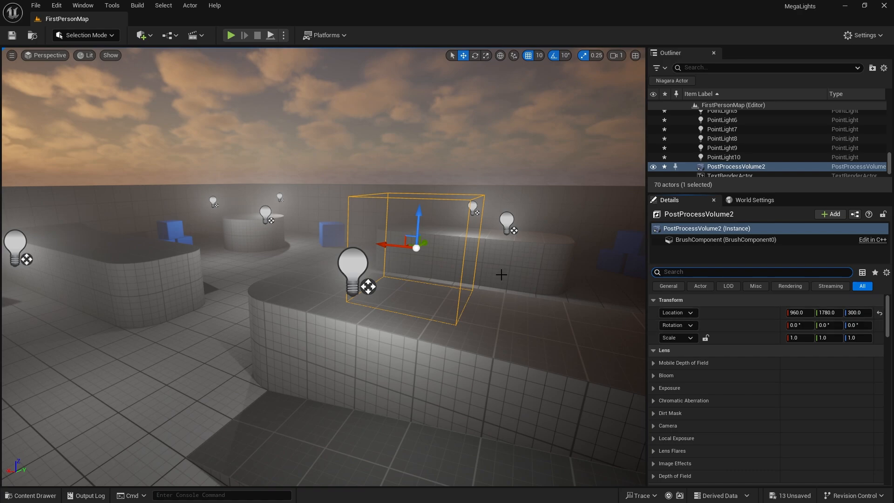
mouse_move(423, 256)
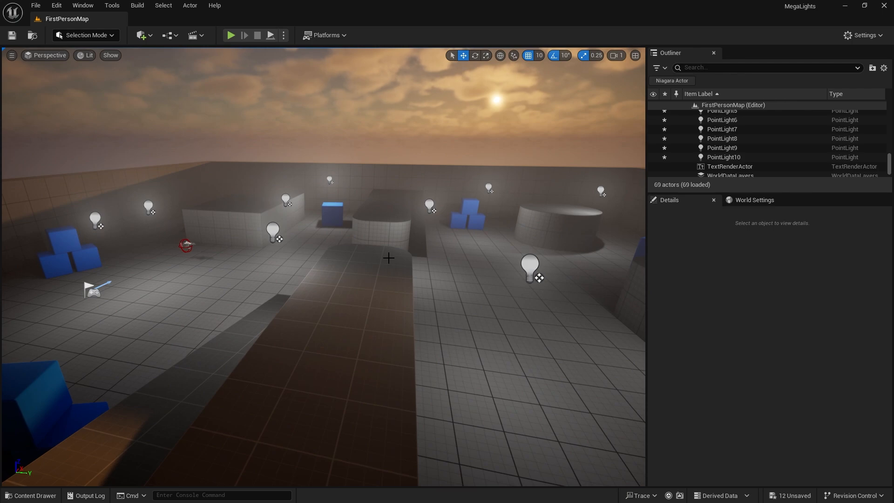
mouse_move(390, 264)
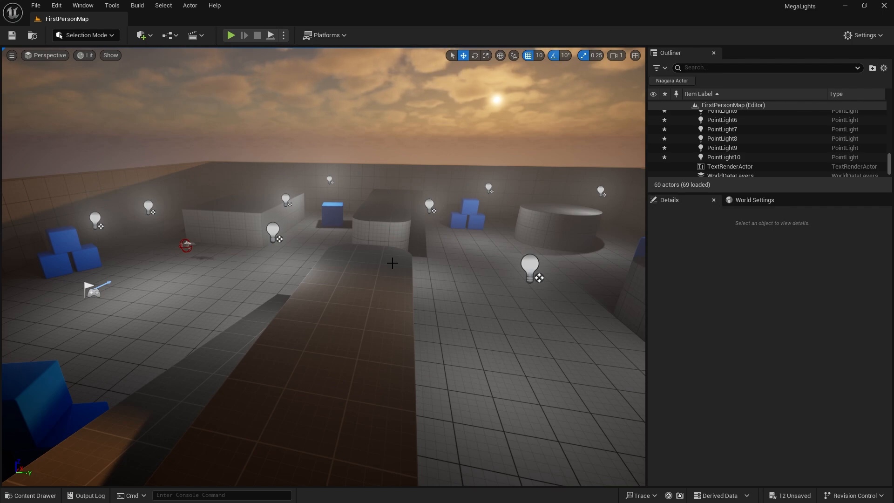
mouse_move(389, 268)
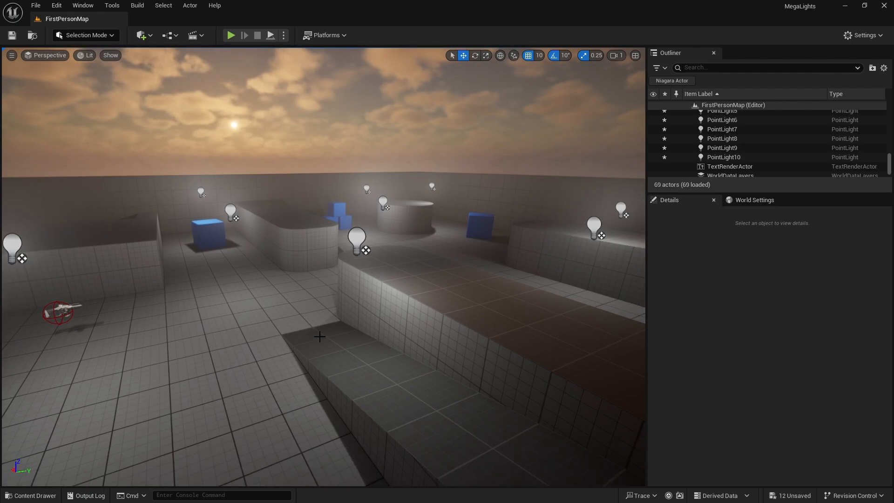
click(222, 495)
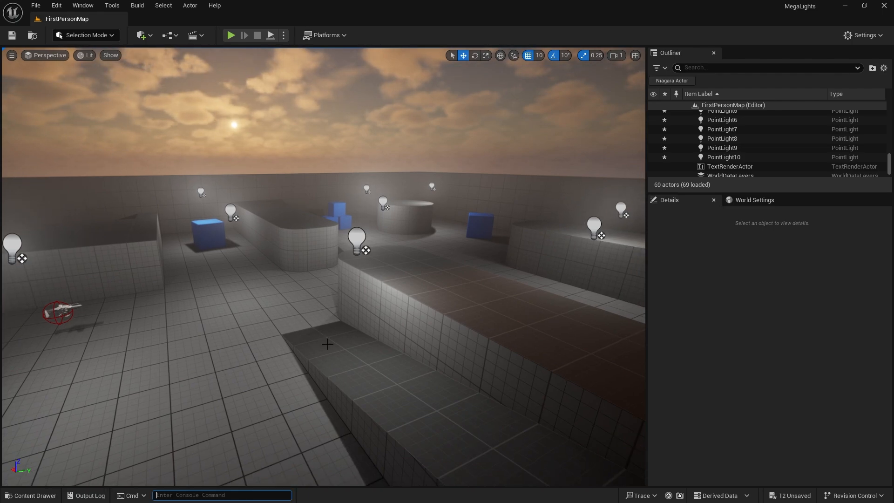
text(r.)
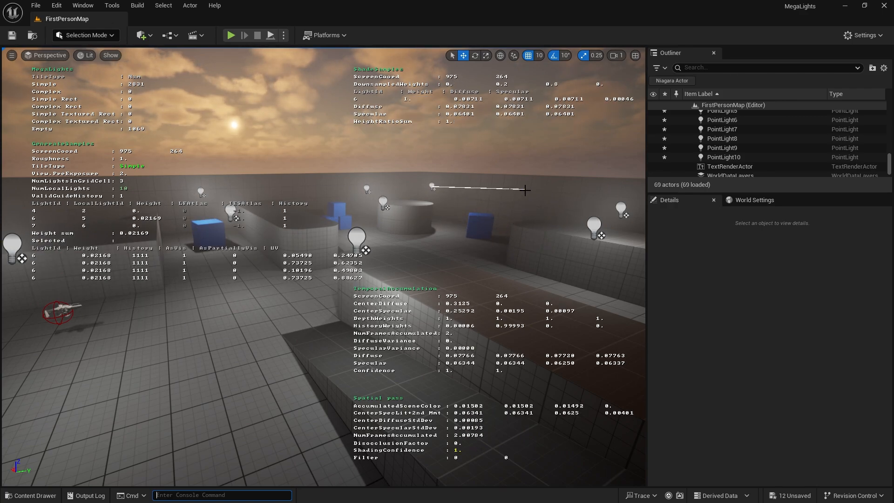
mouse_move(559, 212)
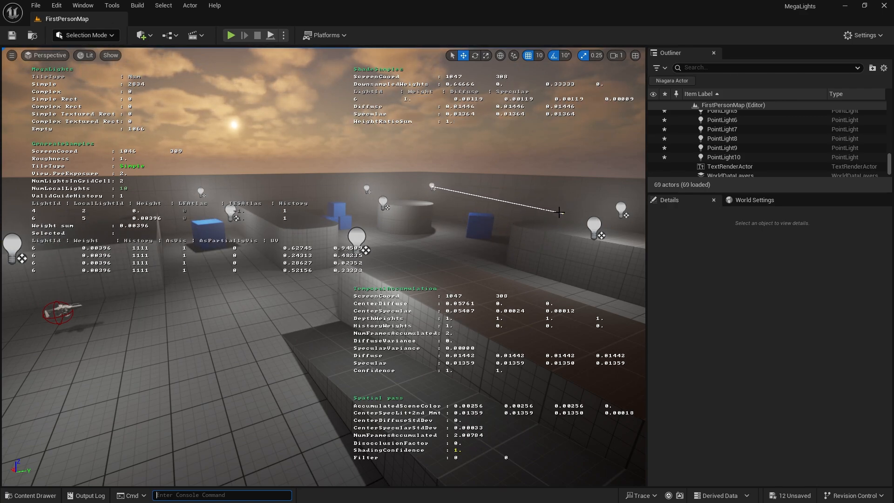
mouse_move(286, 314)
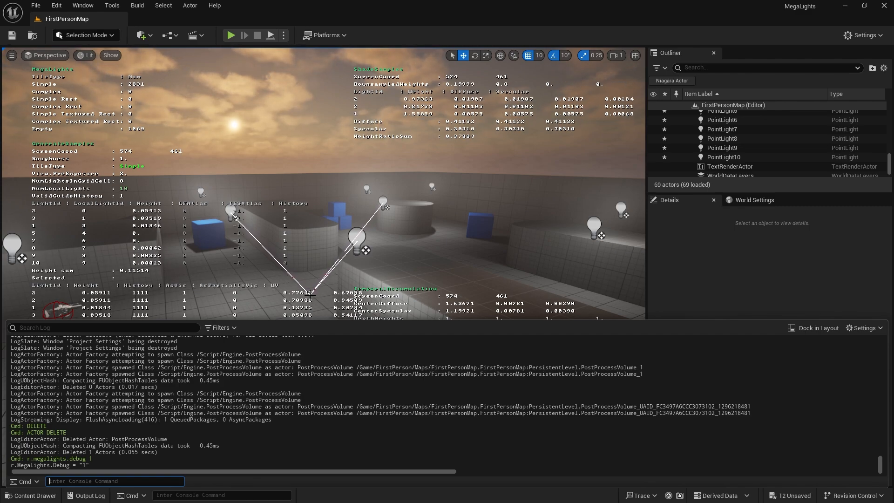
text(r.megalights. d)
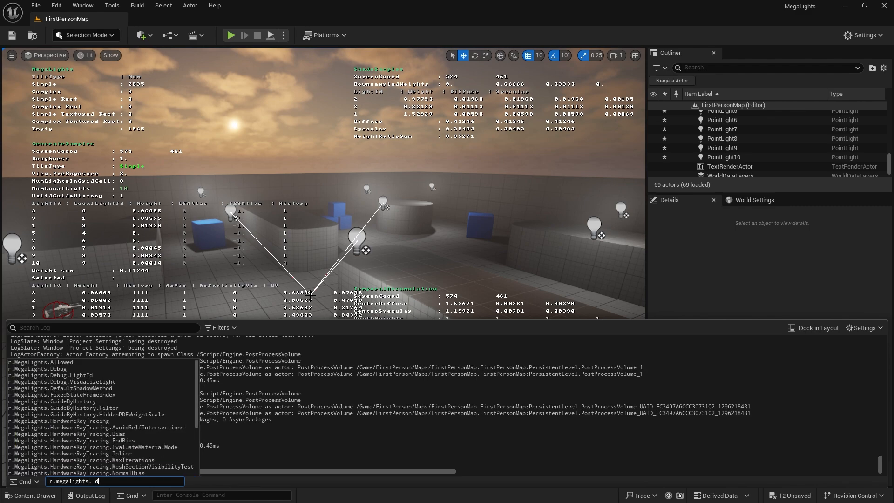
key(Enter)
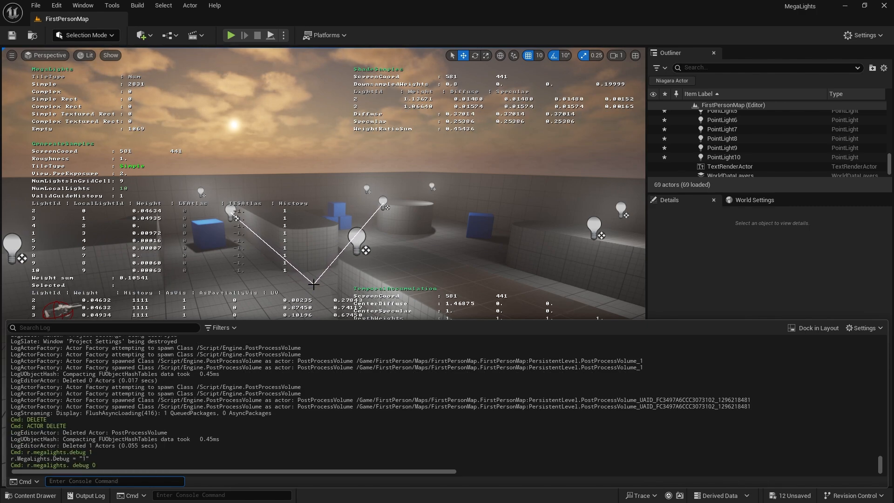
text(r.megalights)
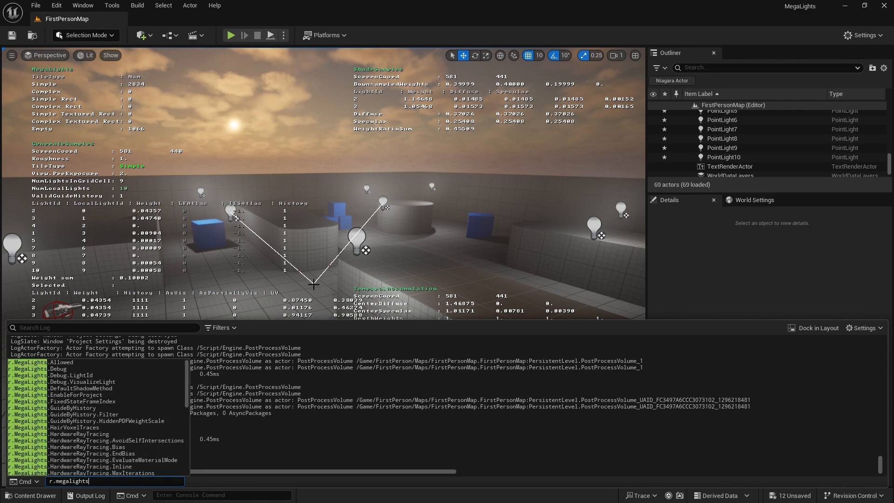
key(Enter)
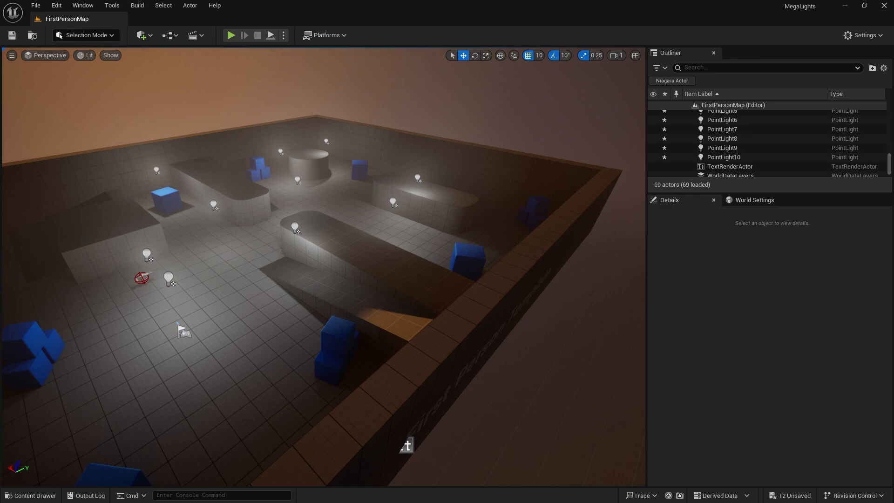
mouse_move(381, 182)
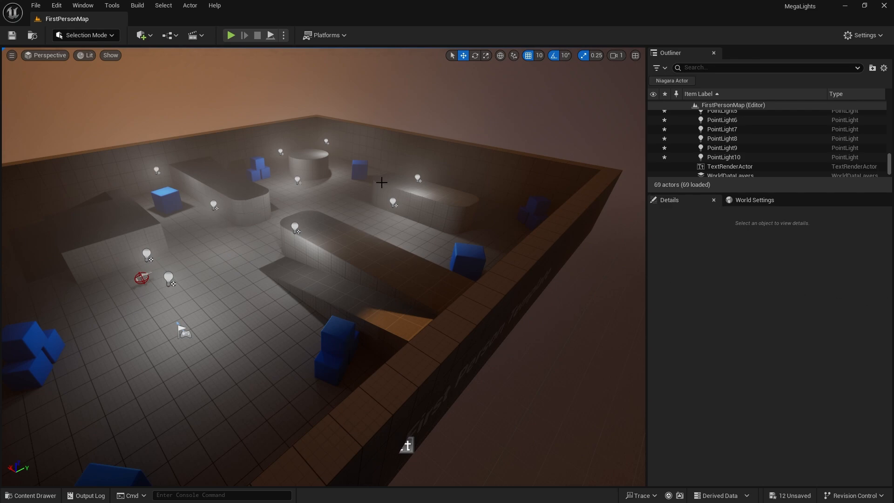